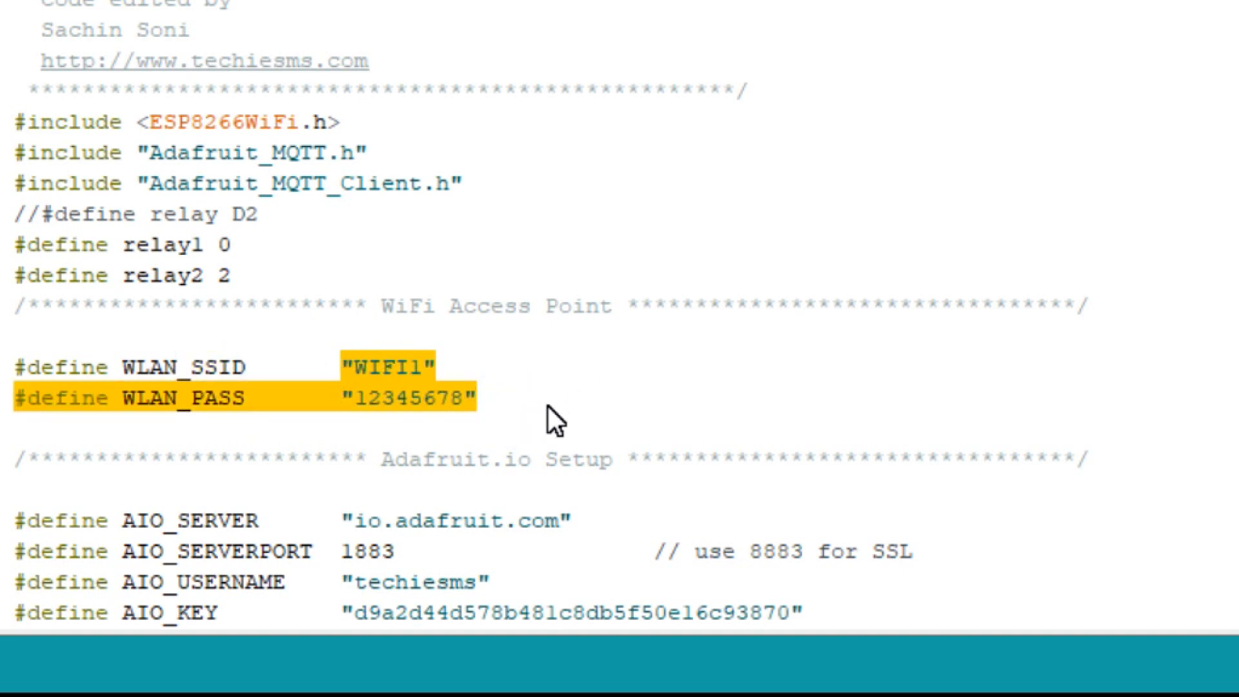
Step: Upload the smart_config SmartConfig sketch to the ESP8266 board
left_click(549, 402)
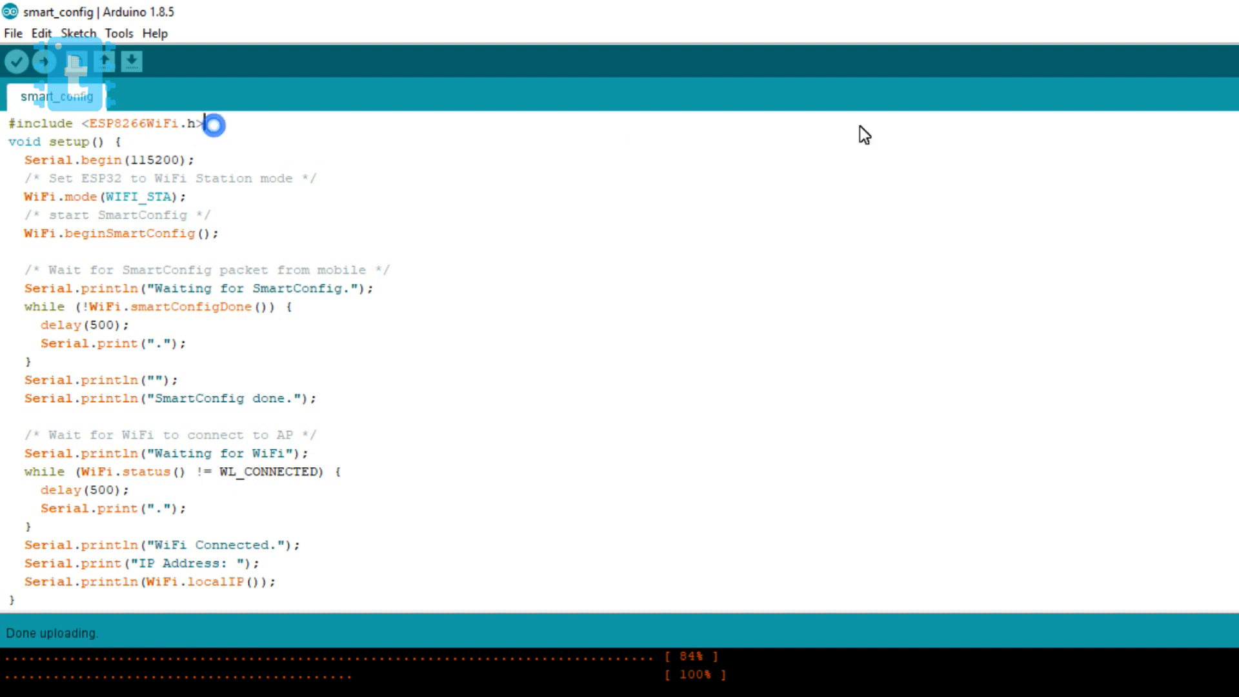
Step: Change the WiFi.mode comment from ESP32 to ESP8266 and review the SmartConfig wait loops
scroll("down", 3)
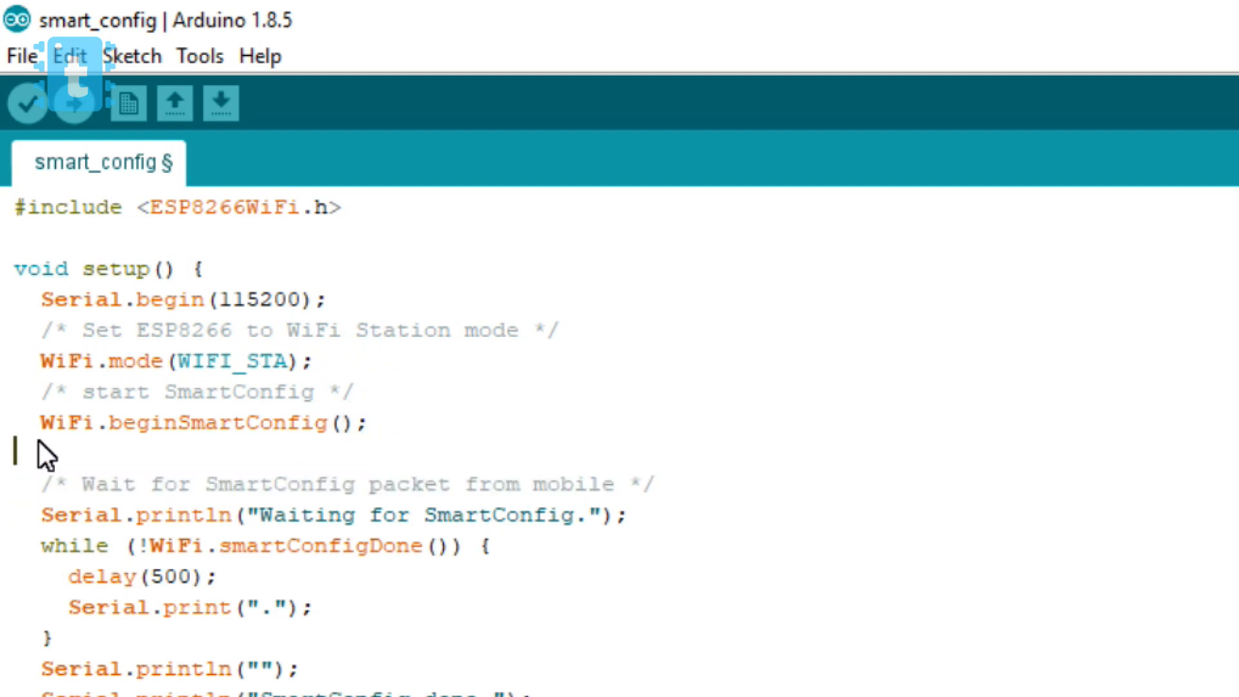
left_click(245, 393)
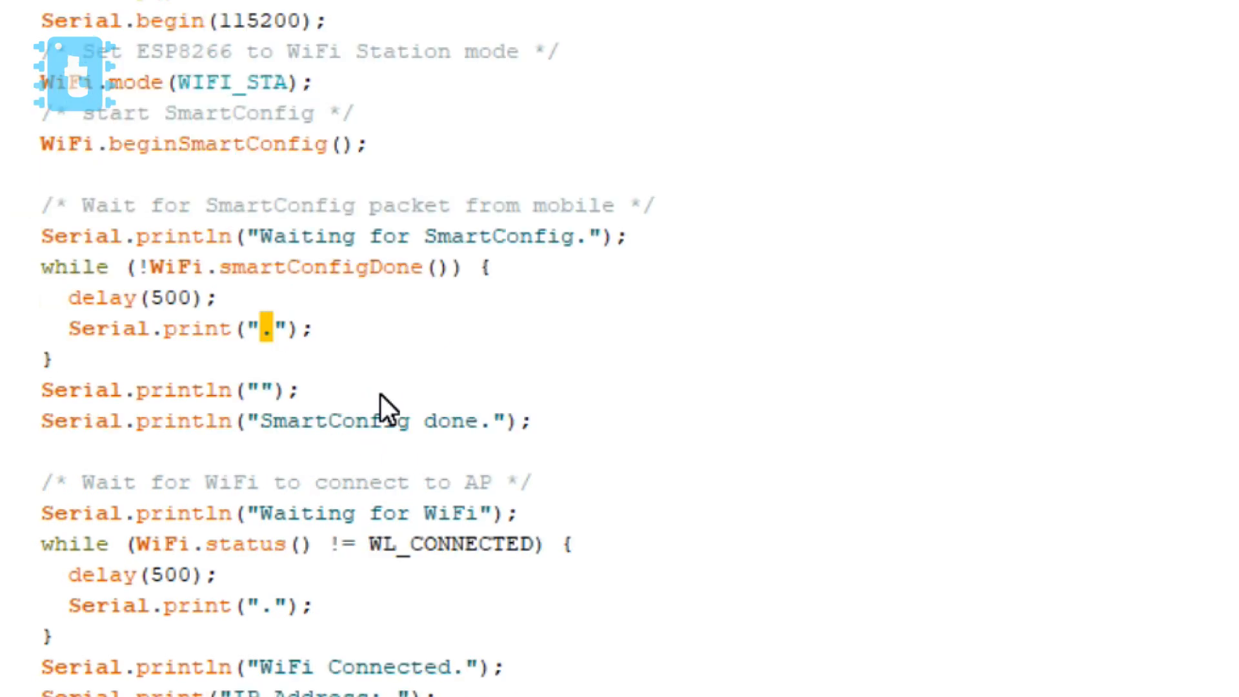
double_click(340, 419)
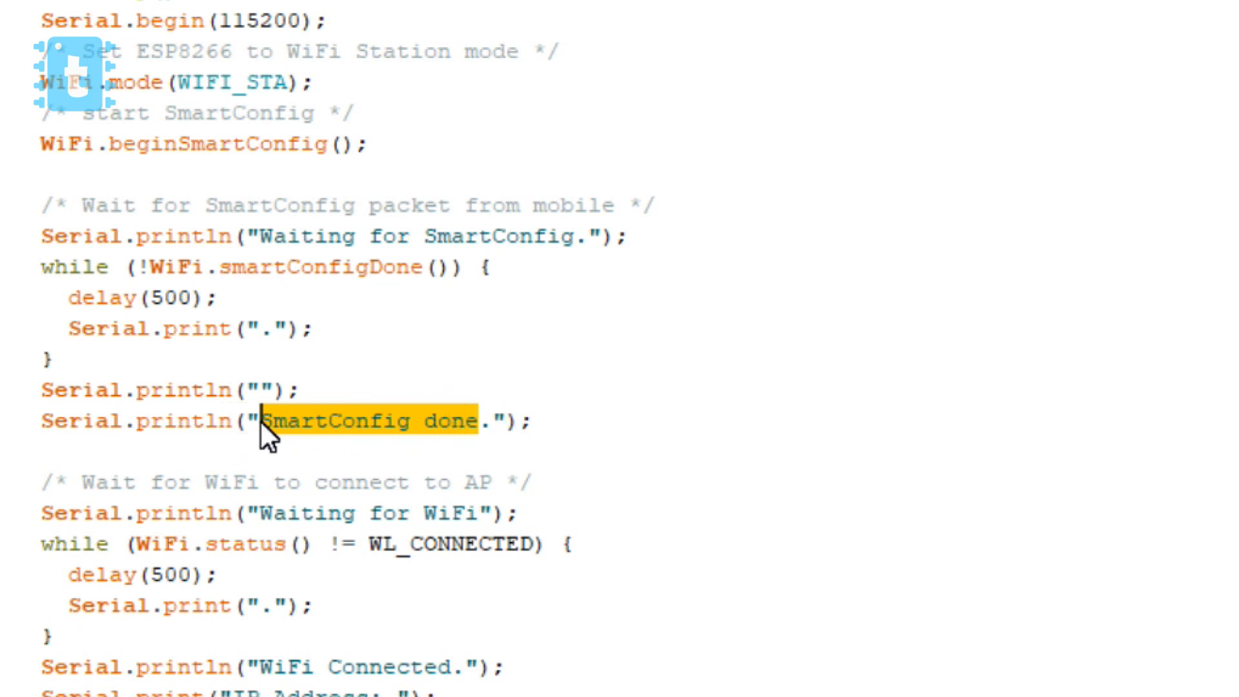
mouse_move(460, 444)
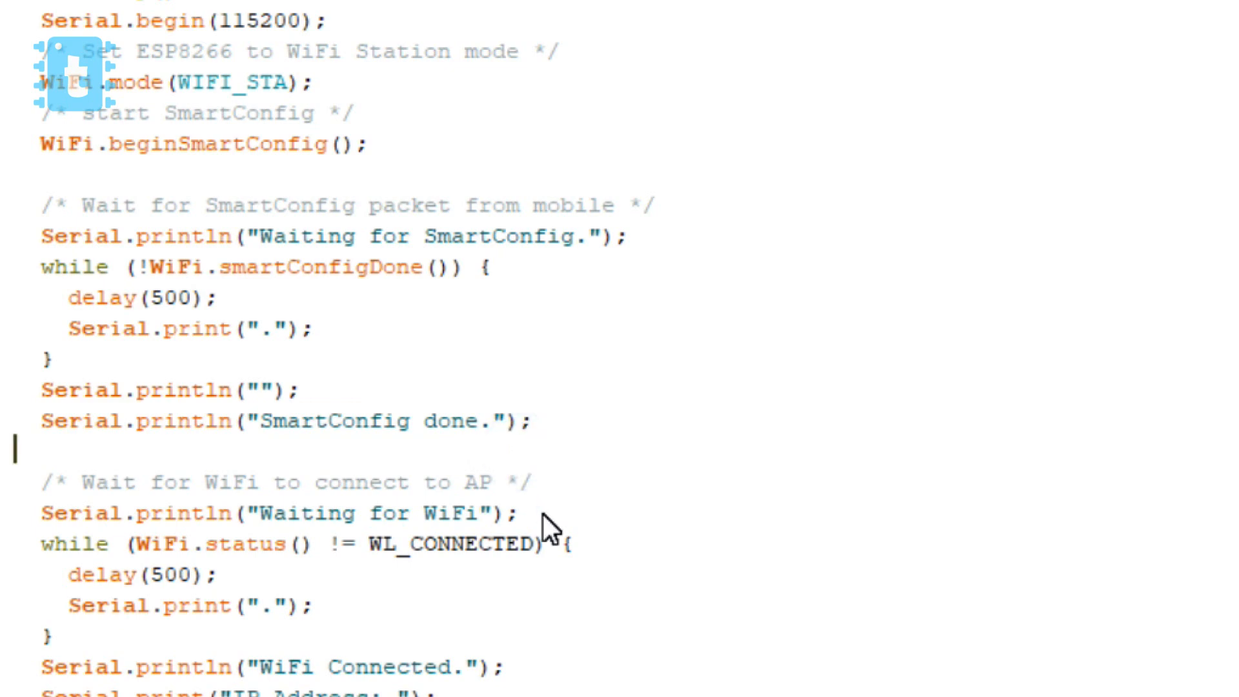
scroll("down", 3)
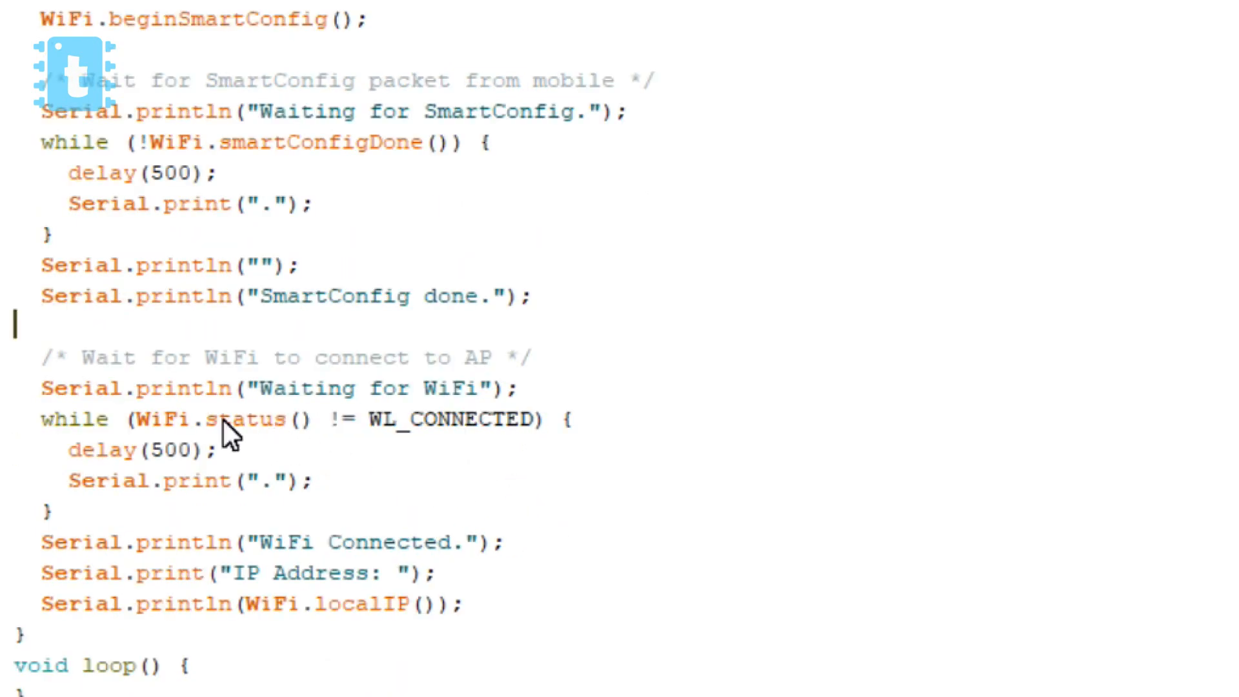
mouse_move(549, 442)
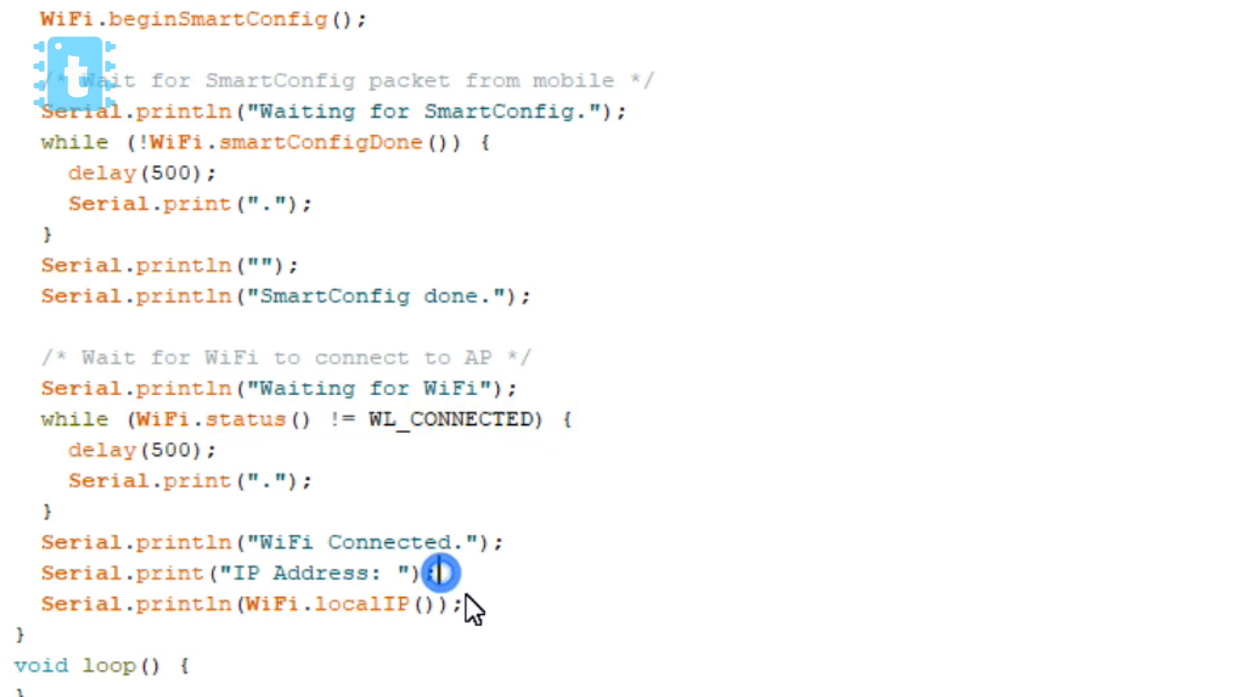
mouse_move(537, 624)
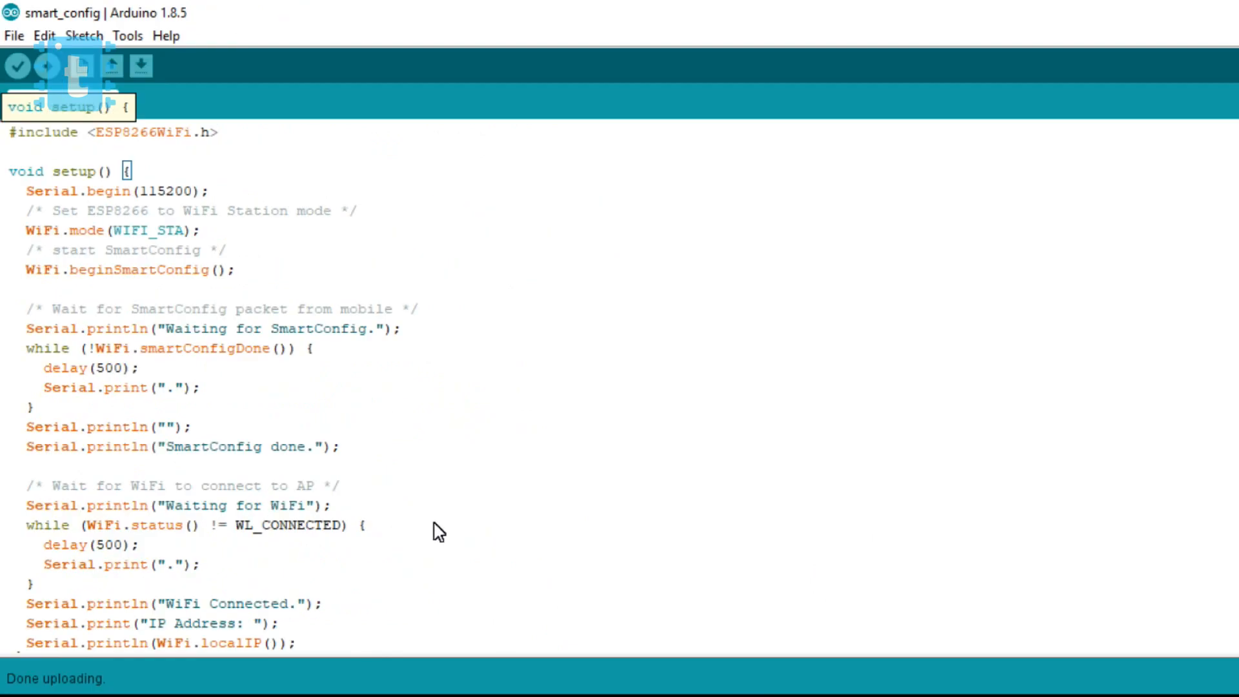
mouse_move(596, 472)
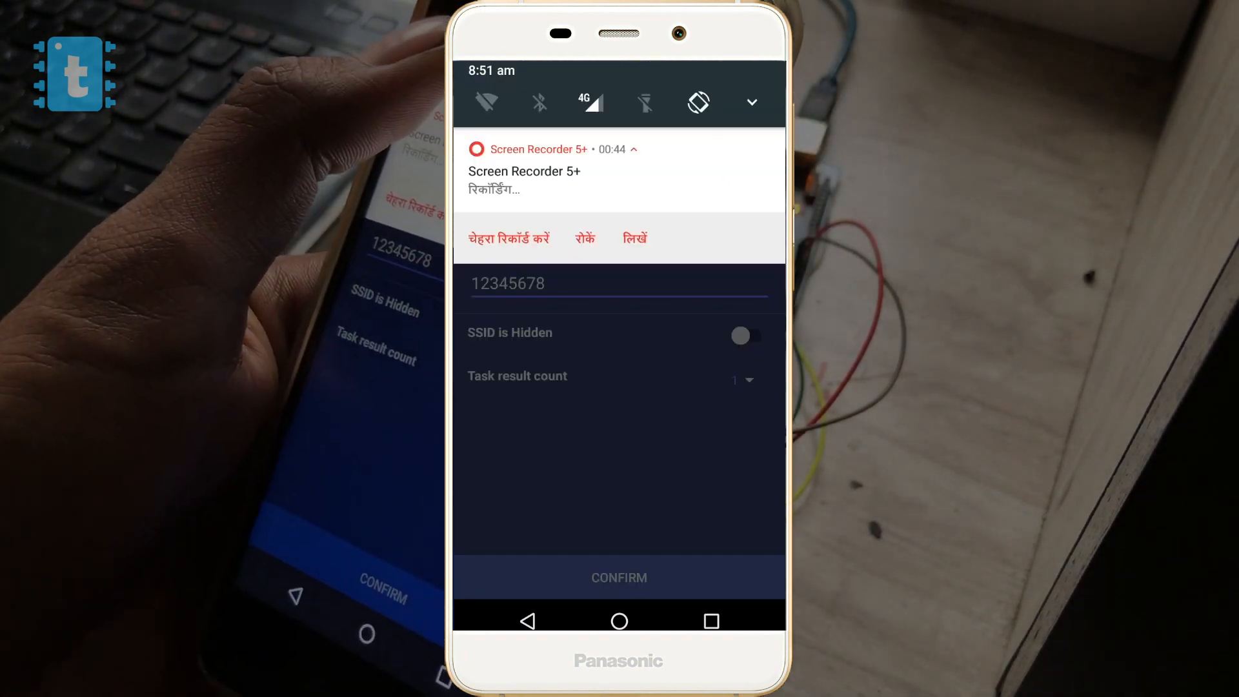
Step: Dismiss the phone's notification shade to reveal the SmartConfig SSID and password form
left_click(486, 102)
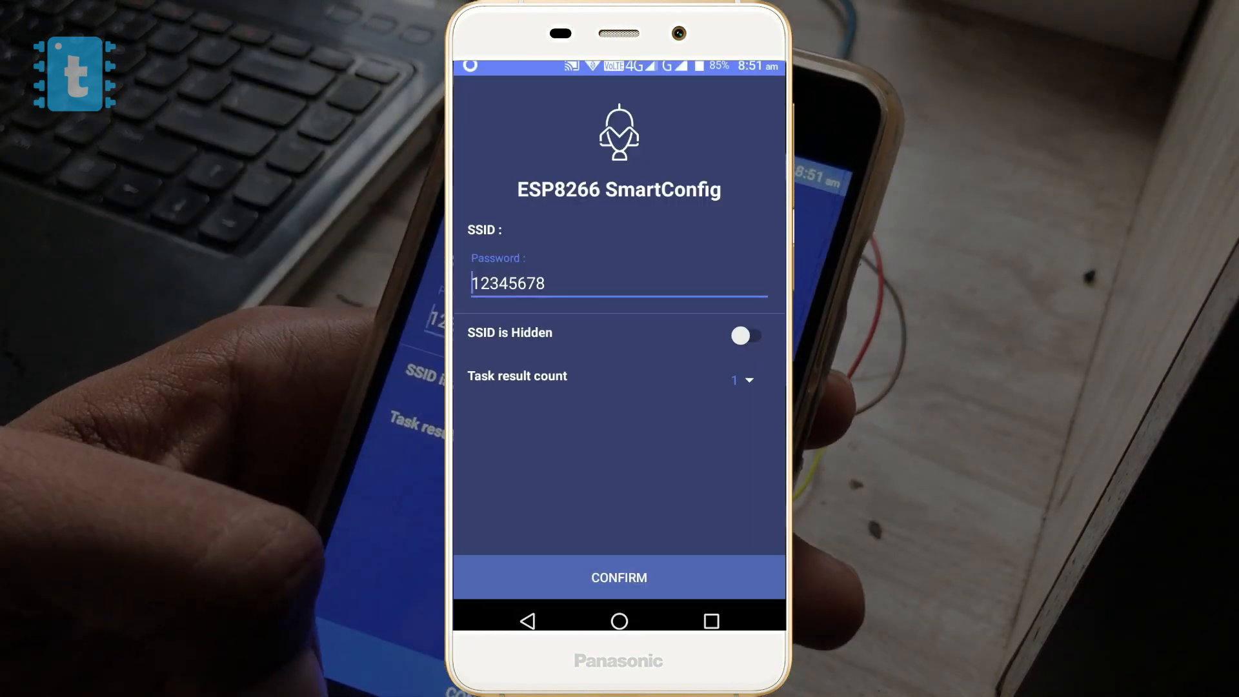
left_click(619, 577)
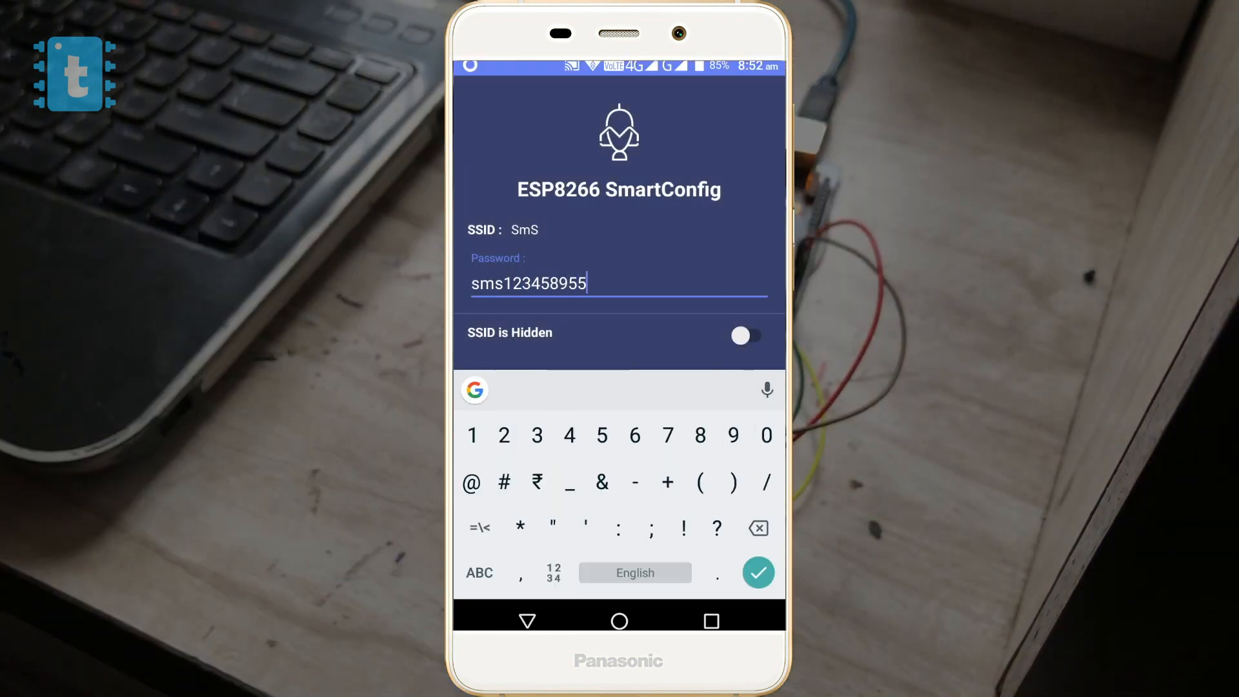
left_click(757, 572)
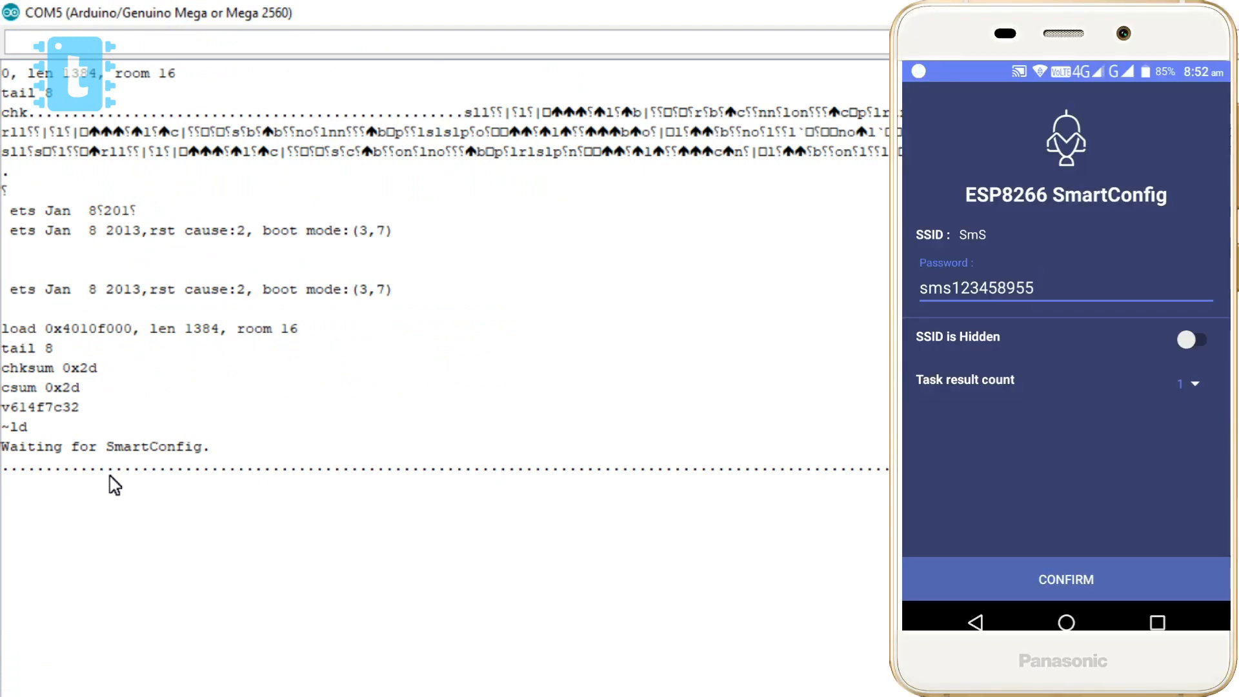
left_click(1065, 579)
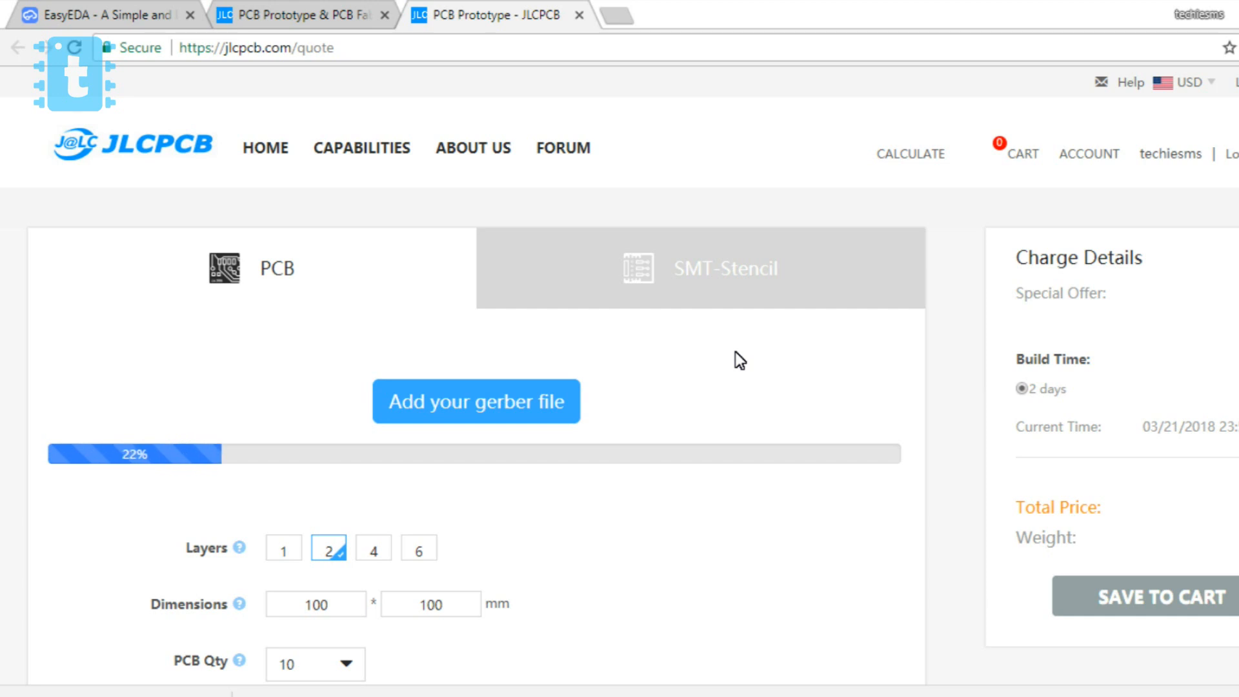
Step: Add the Gerber zip file on the JLCPCB quote page
left_click(1145, 595)
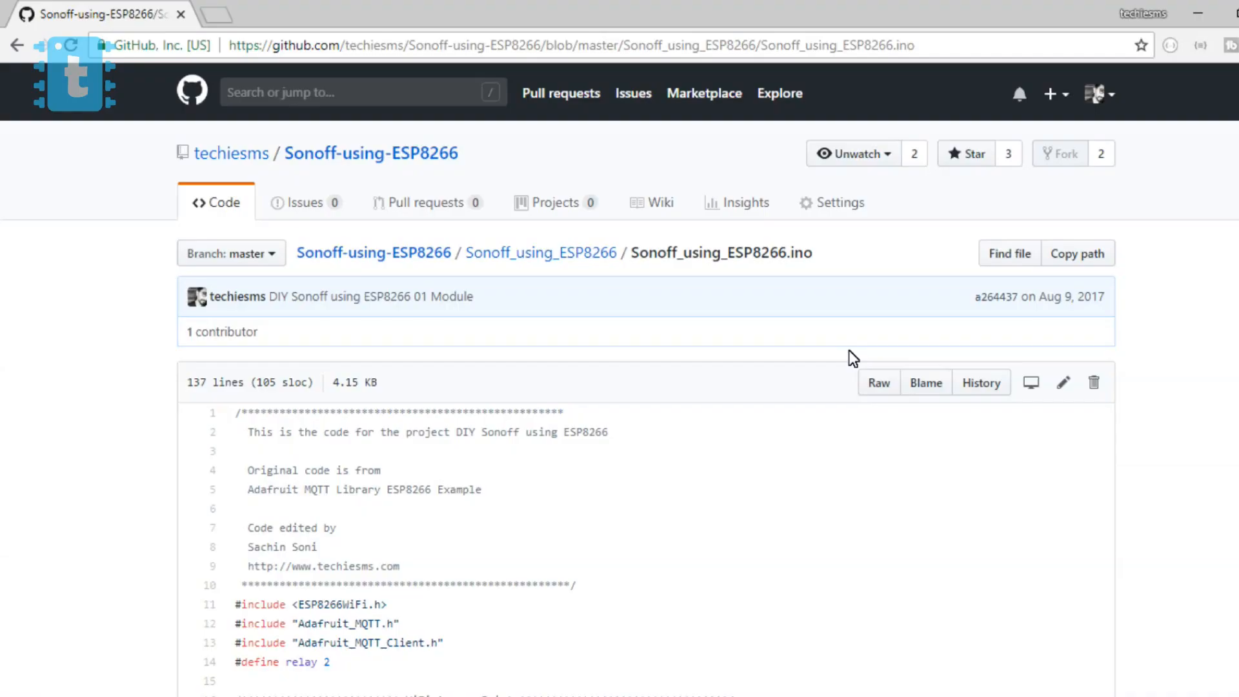
mouse_move(782, 344)
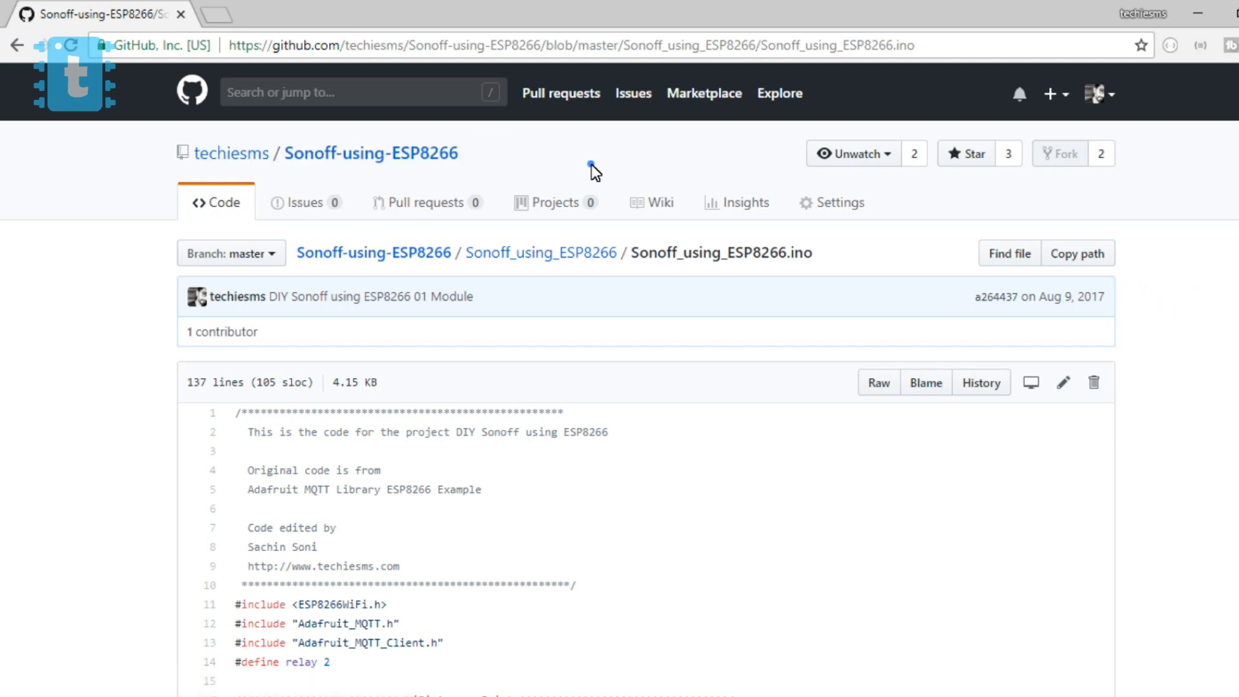
Step: Select all lines 1–136 of Sonoff_using_ESP8266.ino on GitHub for copying
scroll("down", 3)
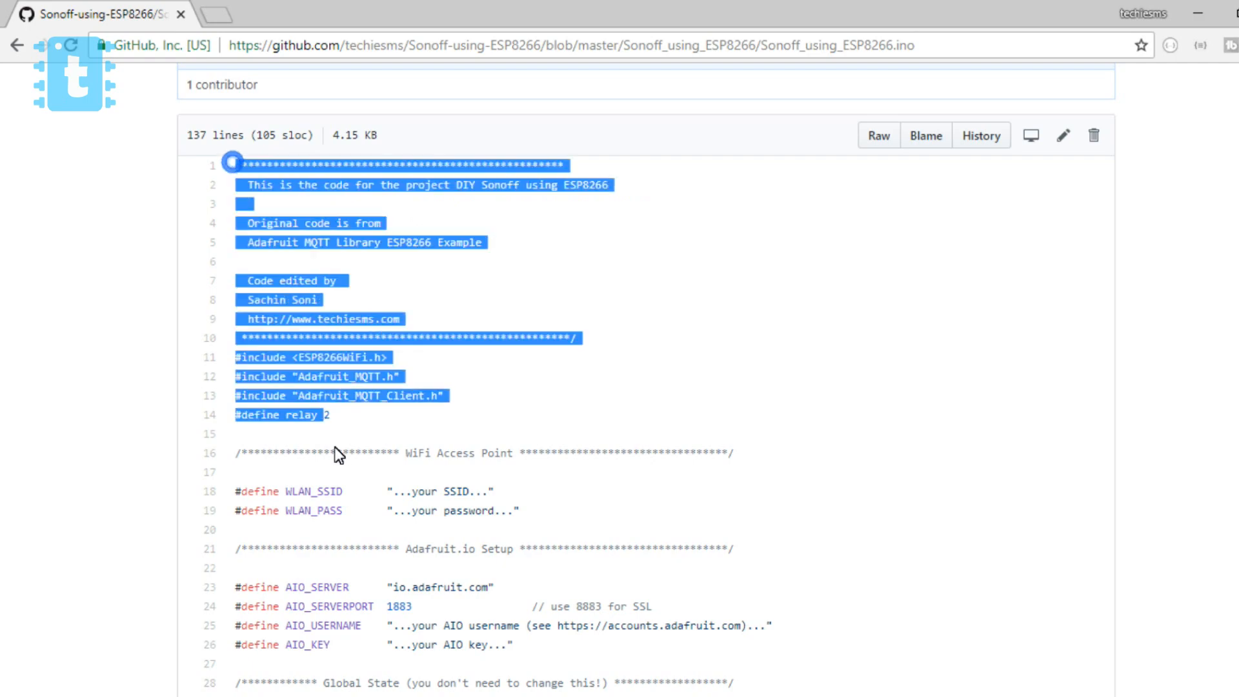
scroll("down", 3)
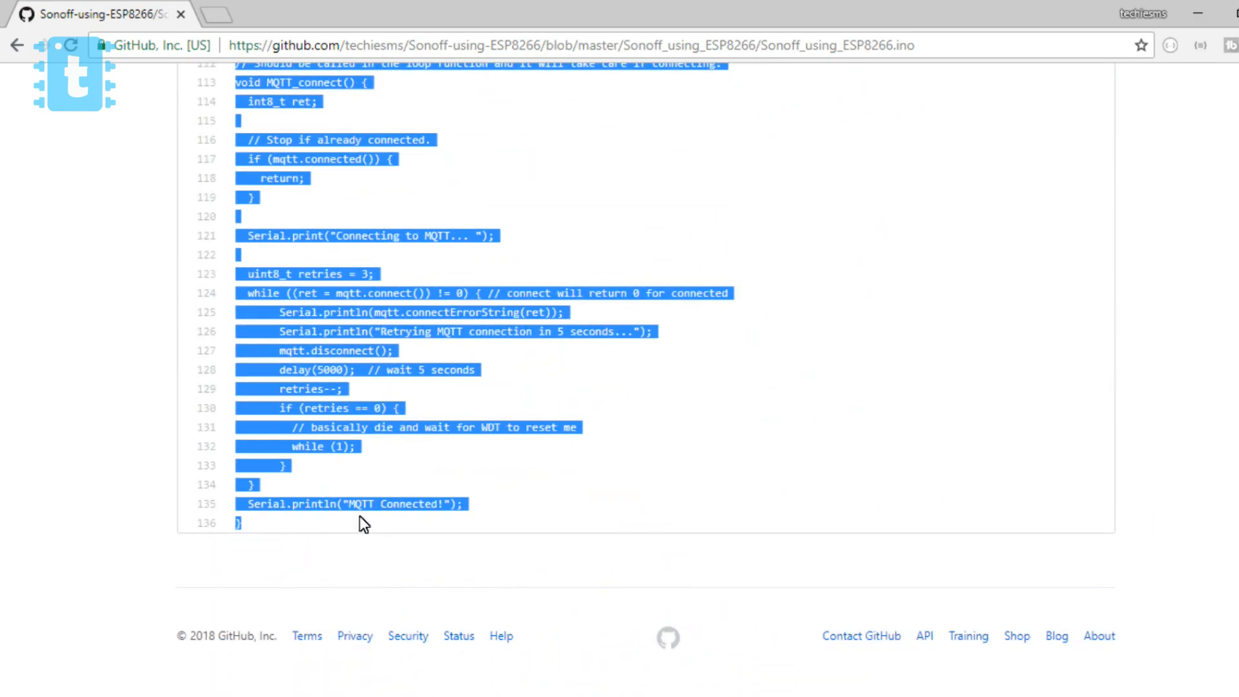
left_click(399, 527)
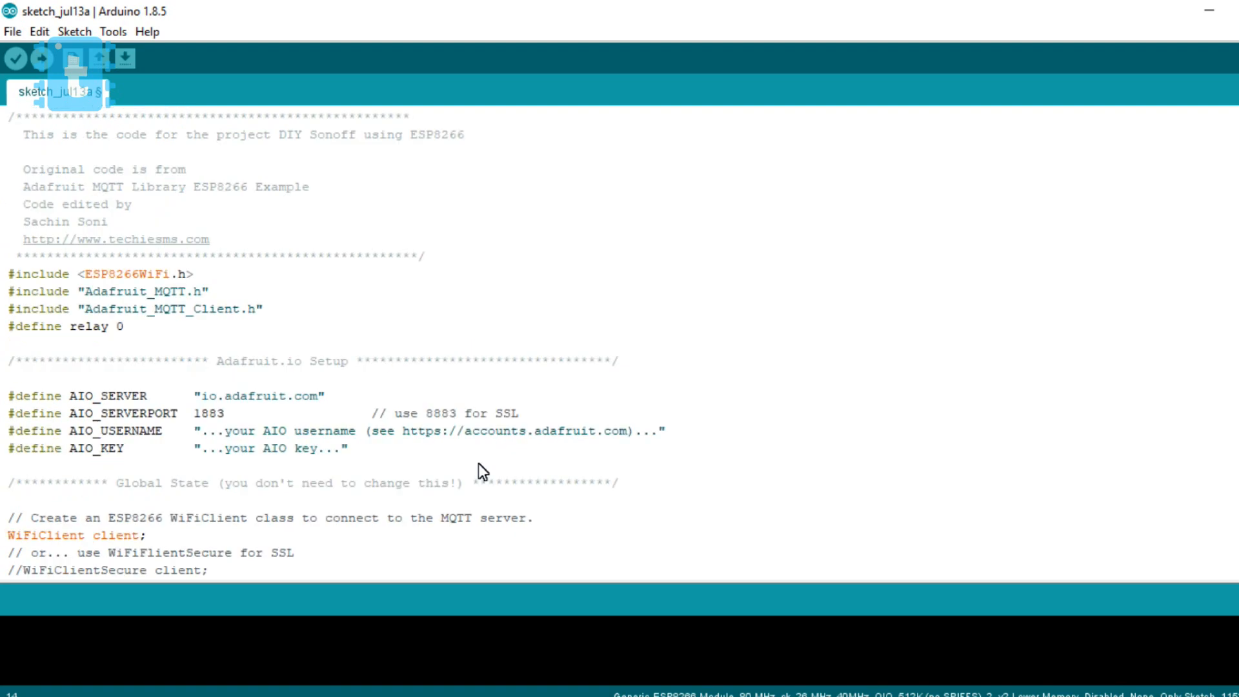
mouse_move(696, 498)
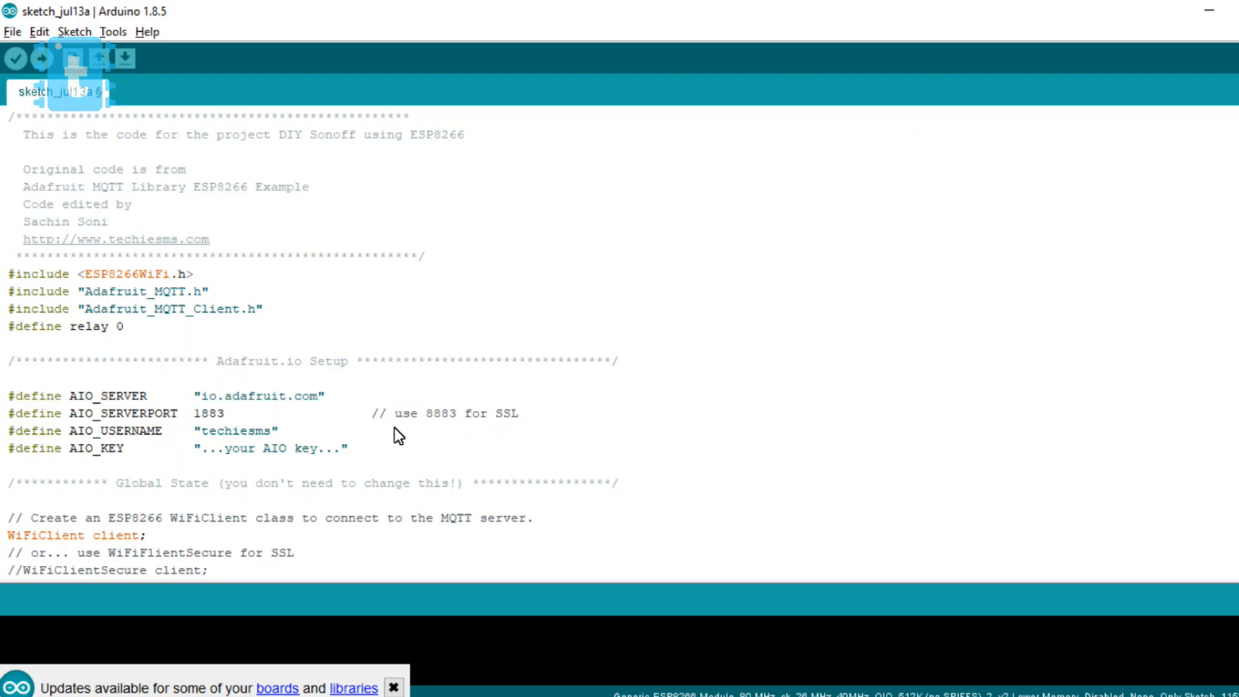
double_click(261, 447)
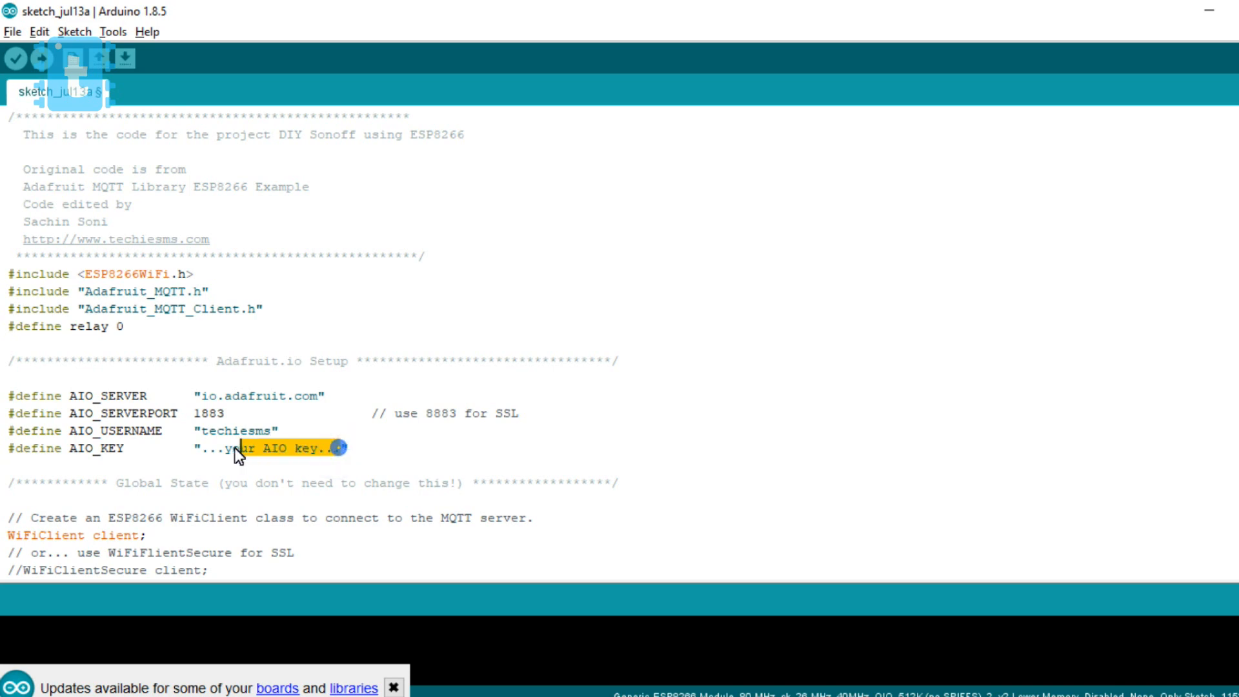
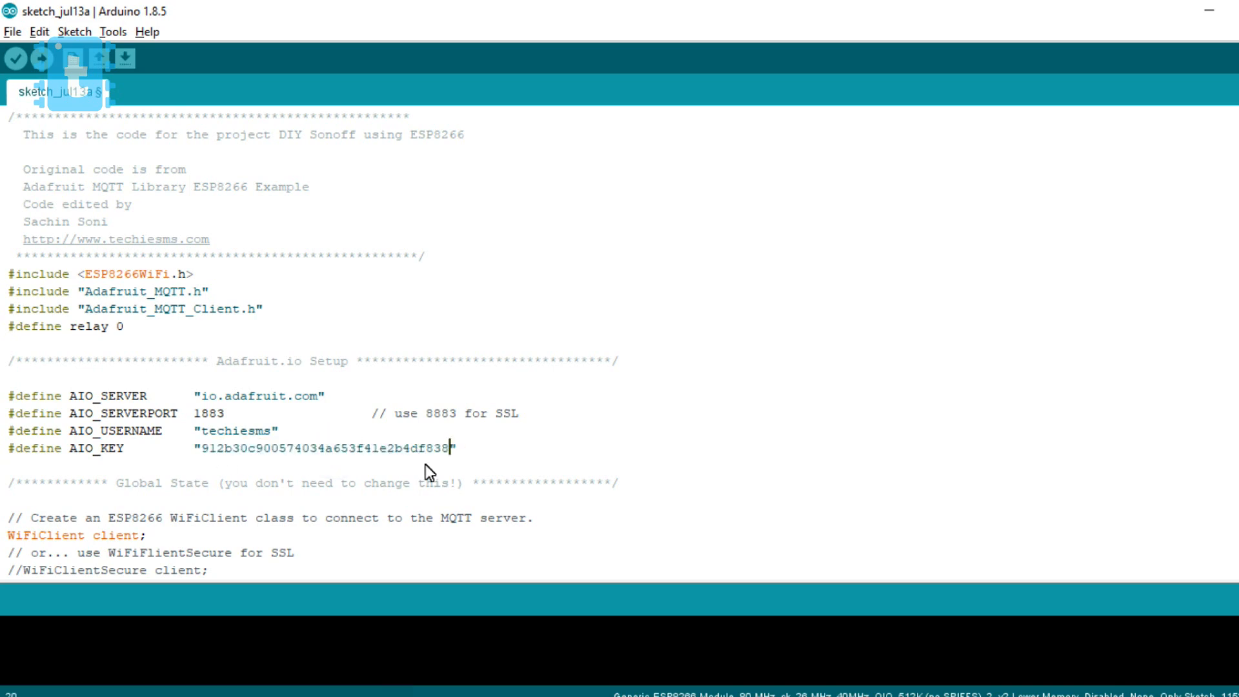
scroll("down", 3)
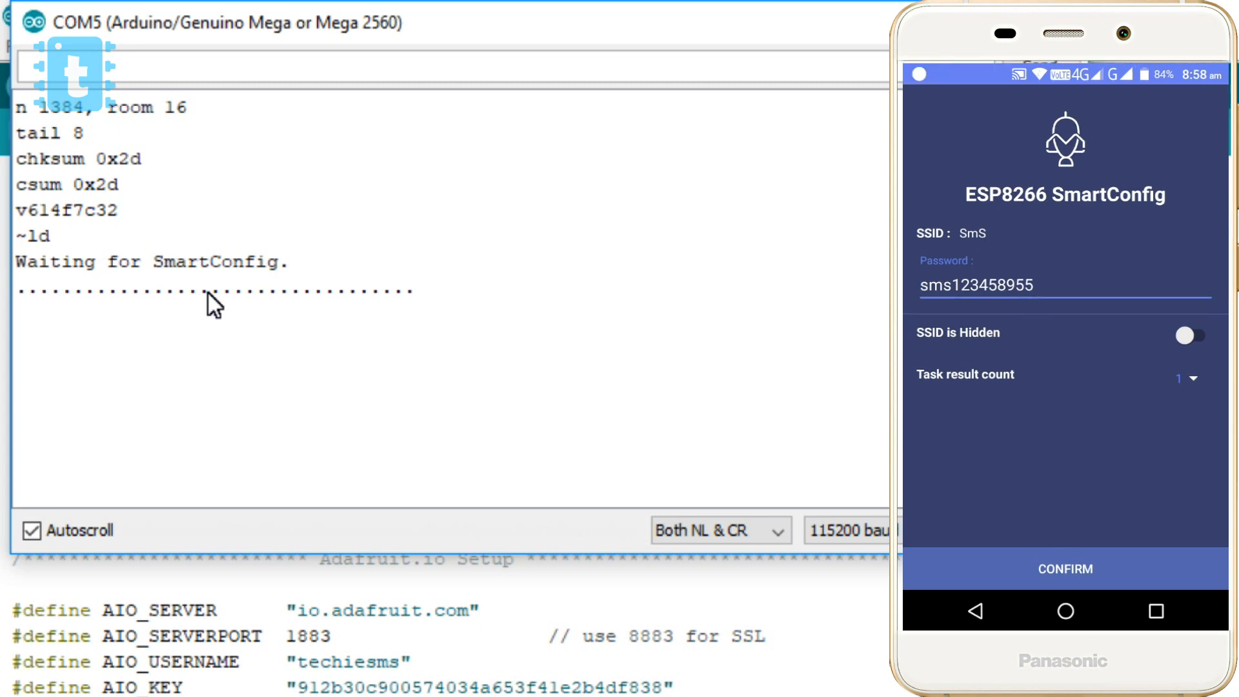
Step: Confirm in the SmartConfig app to broadcast the SmS SSID and password
left_click(1064, 568)
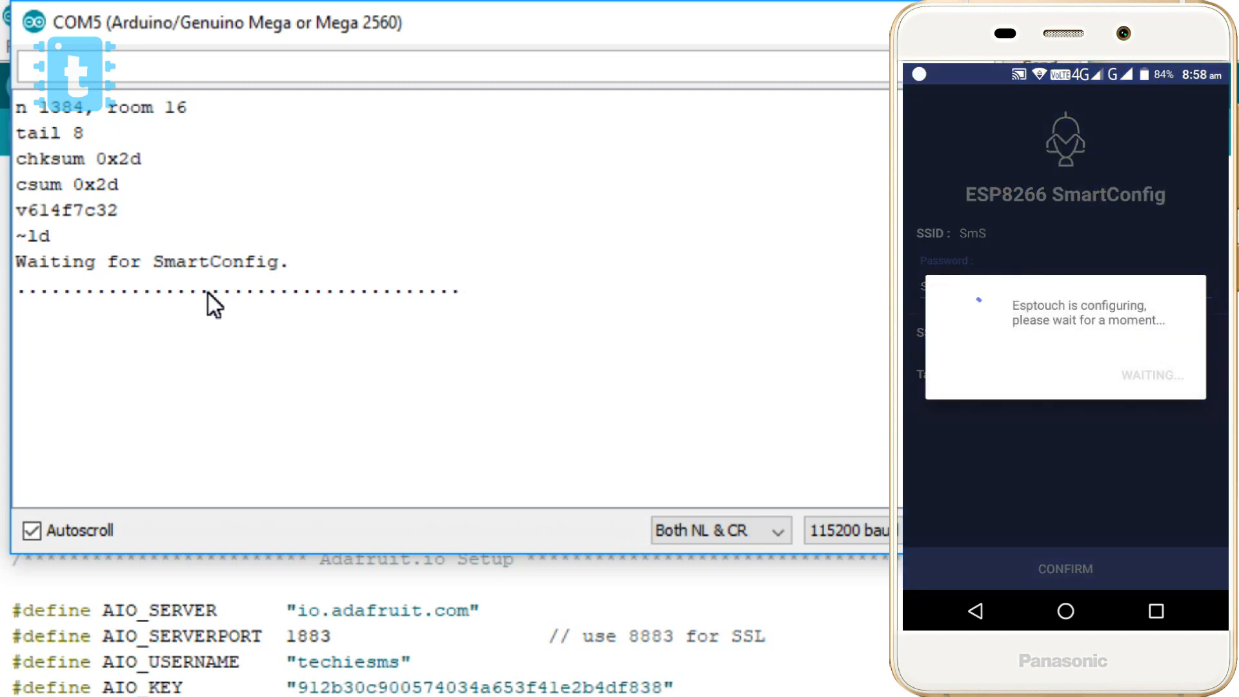